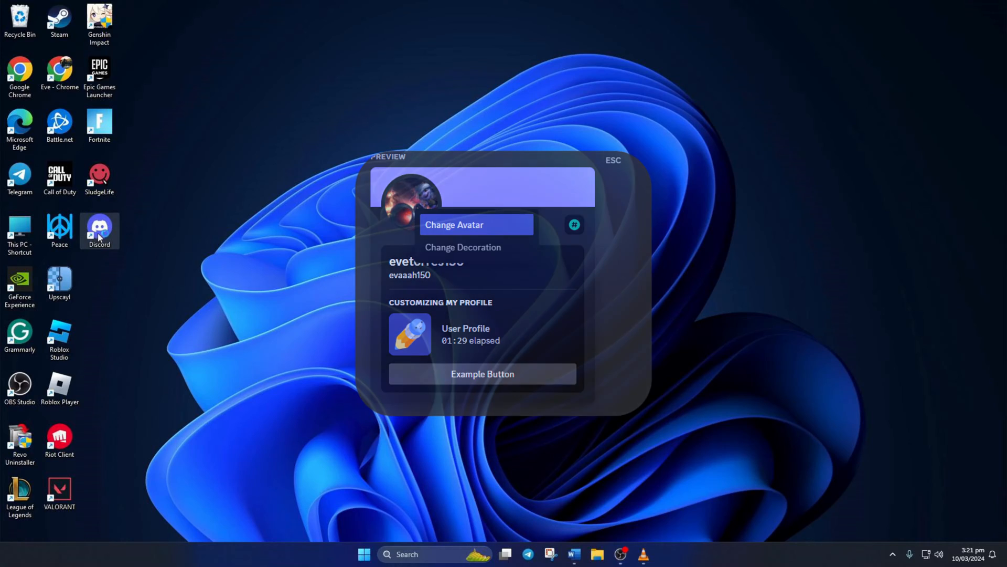
Launch Discord from the desktop shortcut and go to User Settings for the logged-in account
key(Escape)
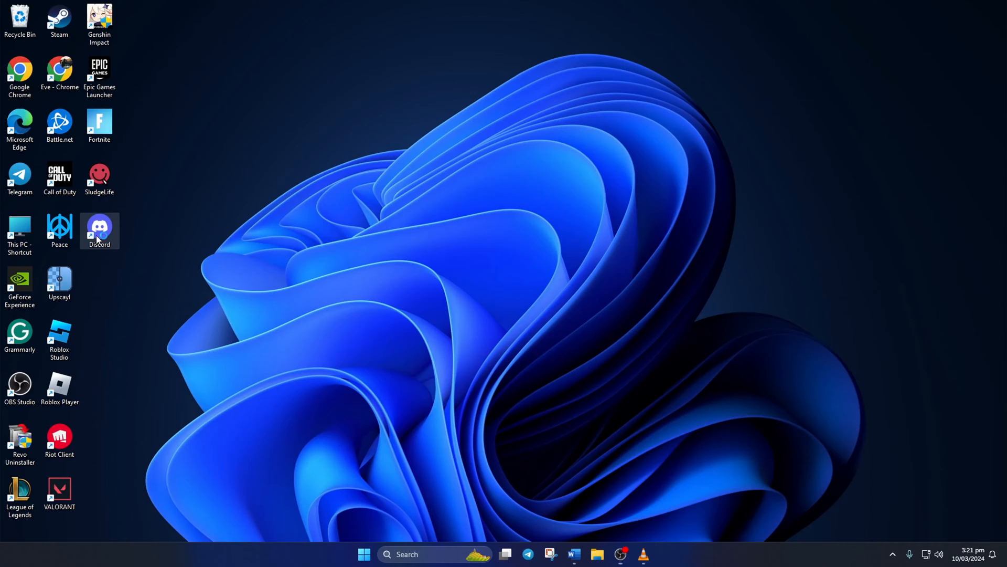
double_click(99, 231)
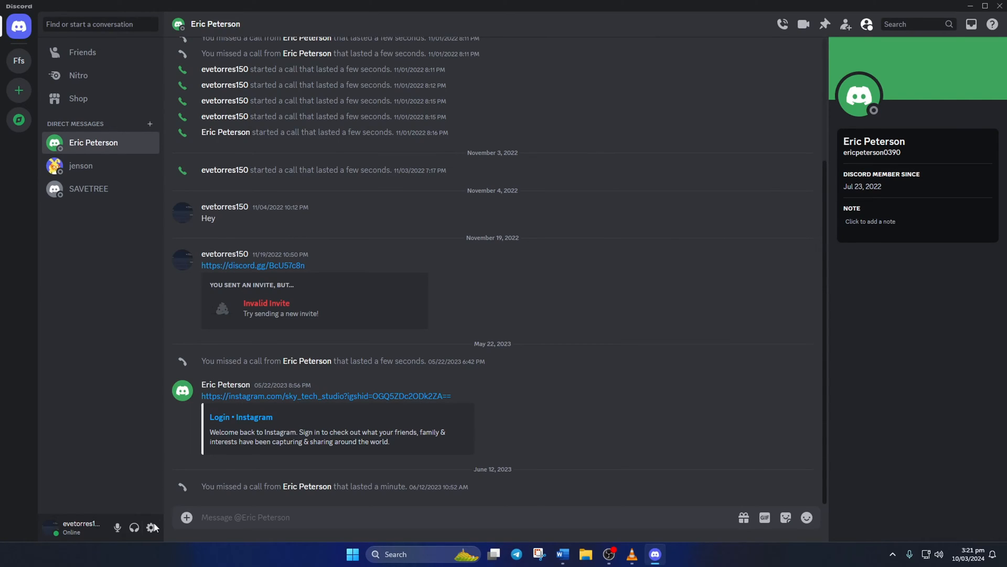
mouse_move(152, 528)
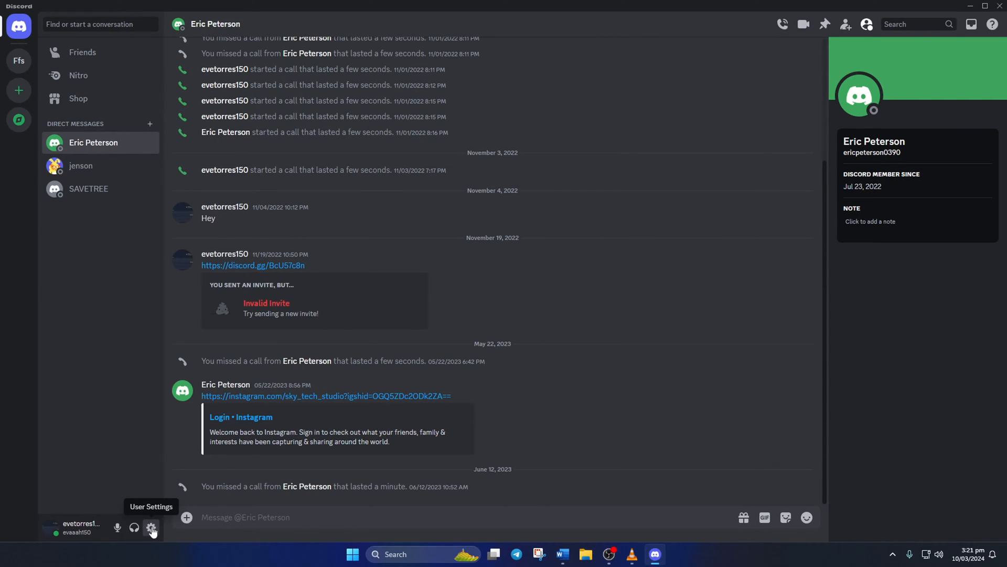
click(151, 528)
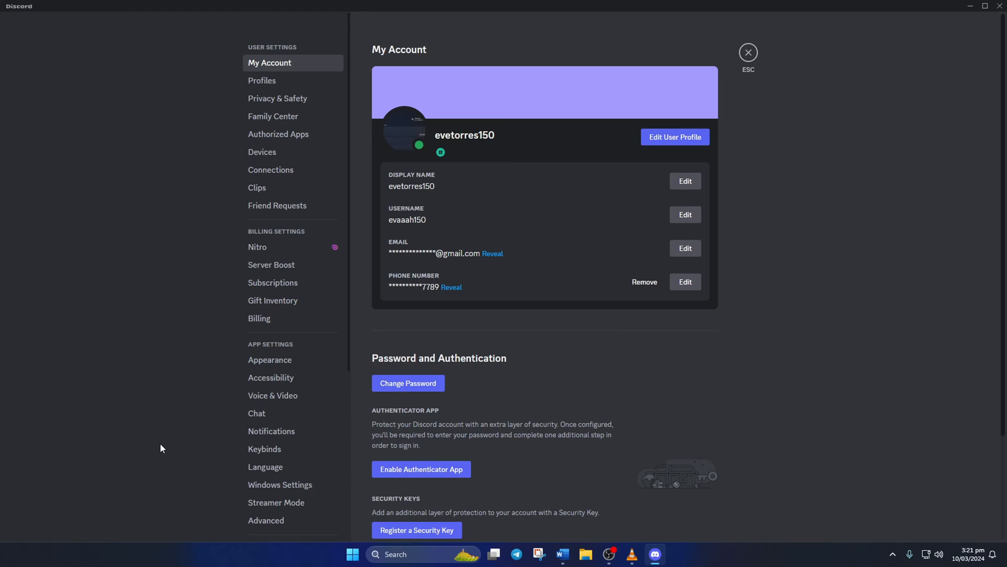
mouse_move(305, 81)
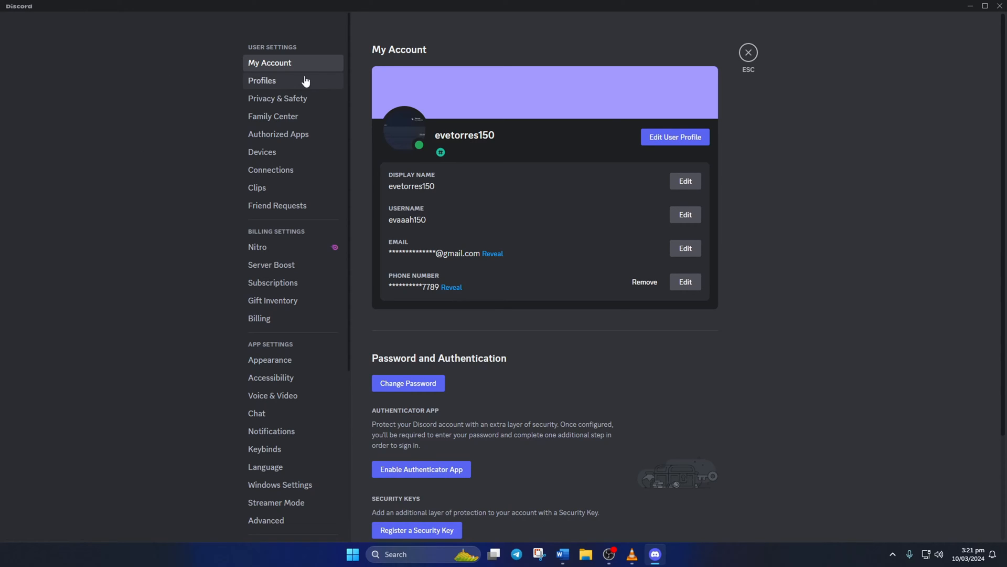
From Profiles, choose Change Avatar on the preview card to get the upload-or-GIF picker
click(262, 81)
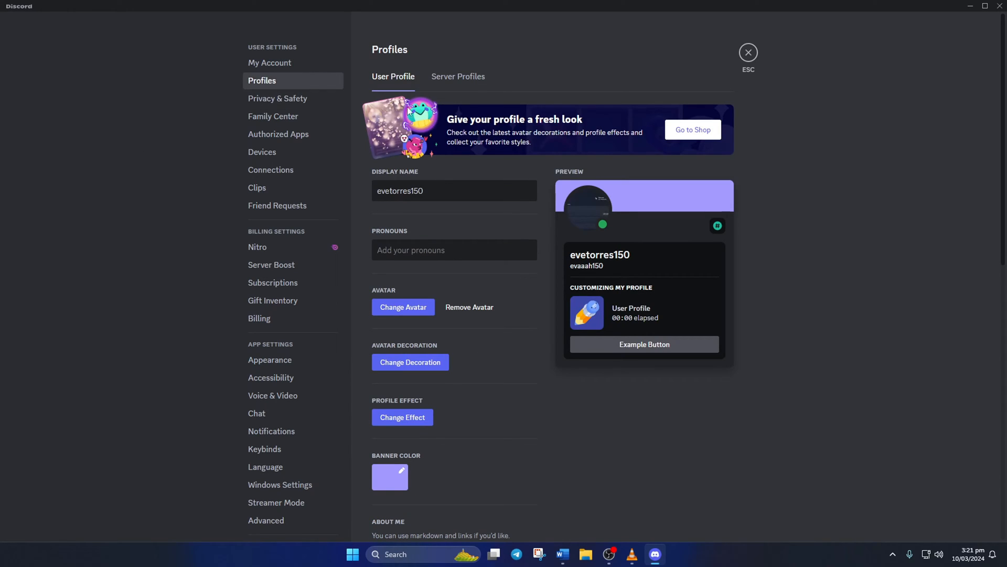
mouse_move(587, 206)
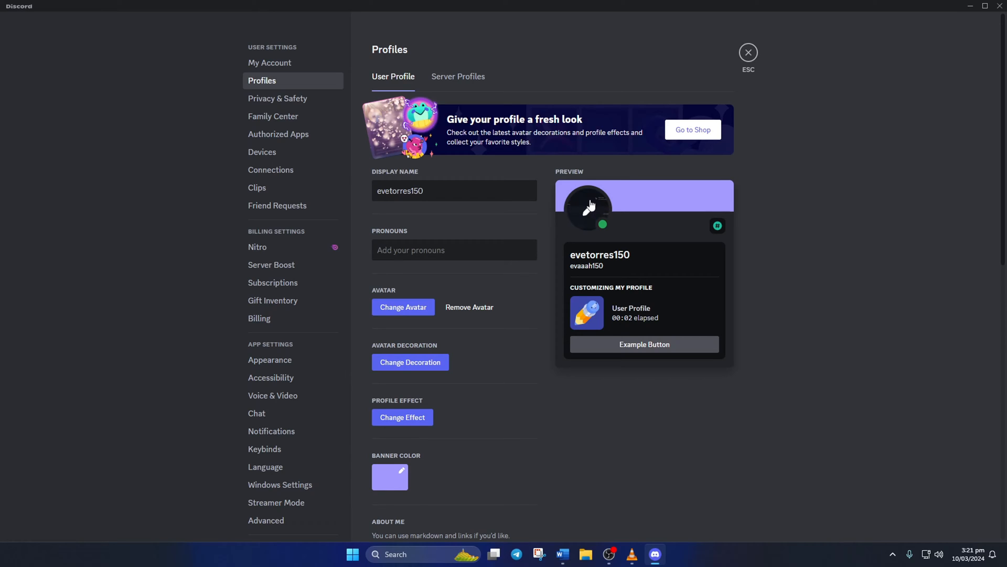
click(587, 206)
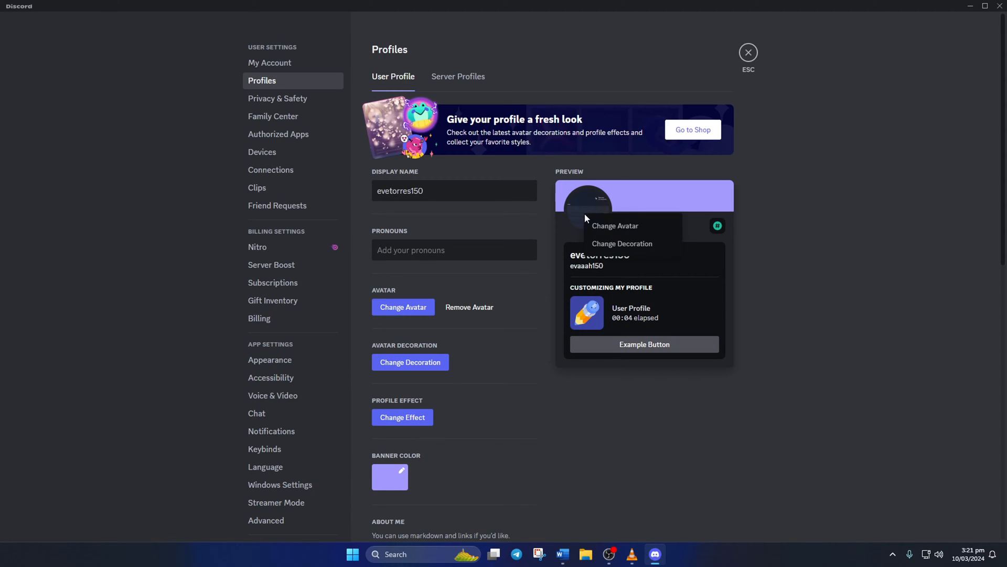
click(615, 226)
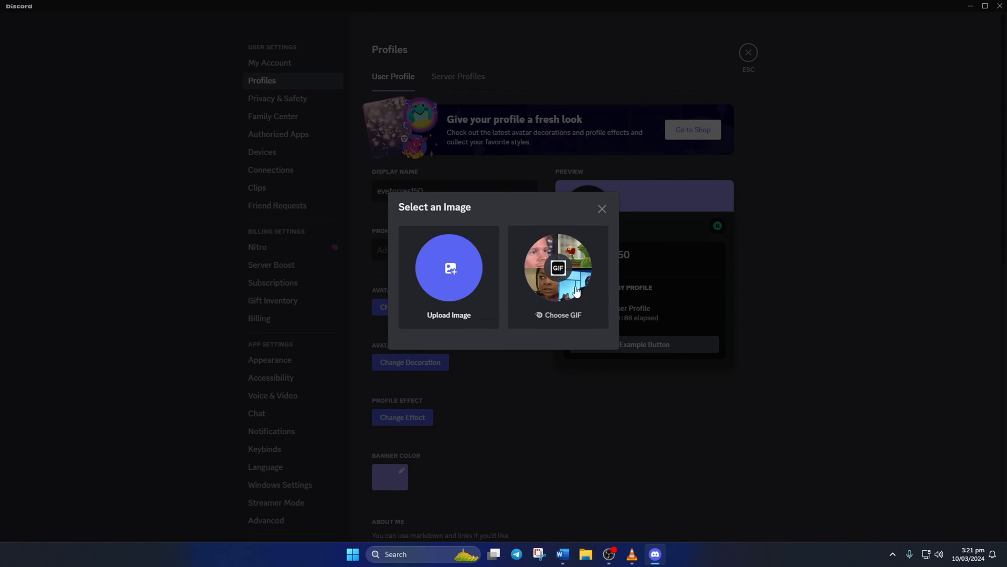
mouse_move(448, 267)
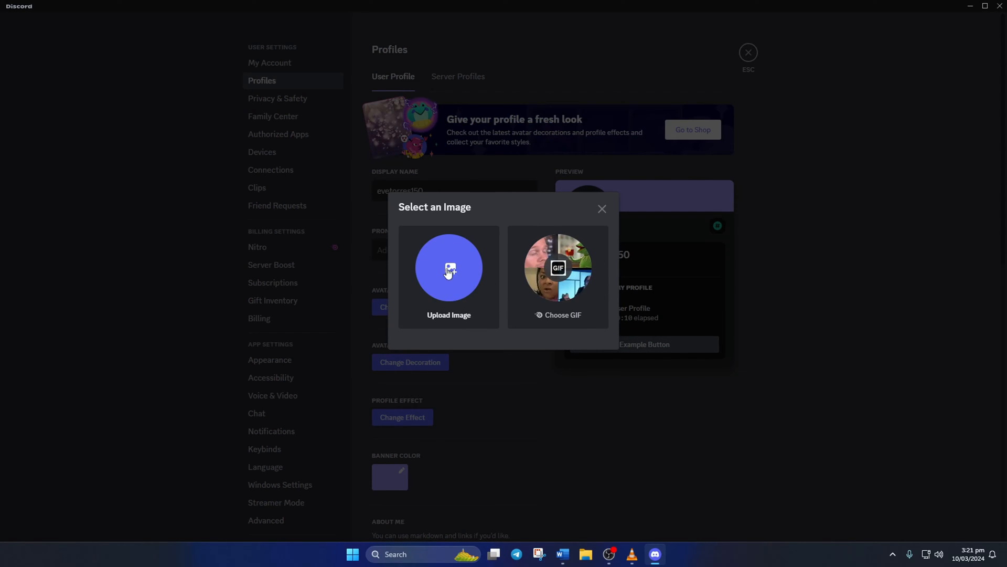
mouse_move(505, 325)
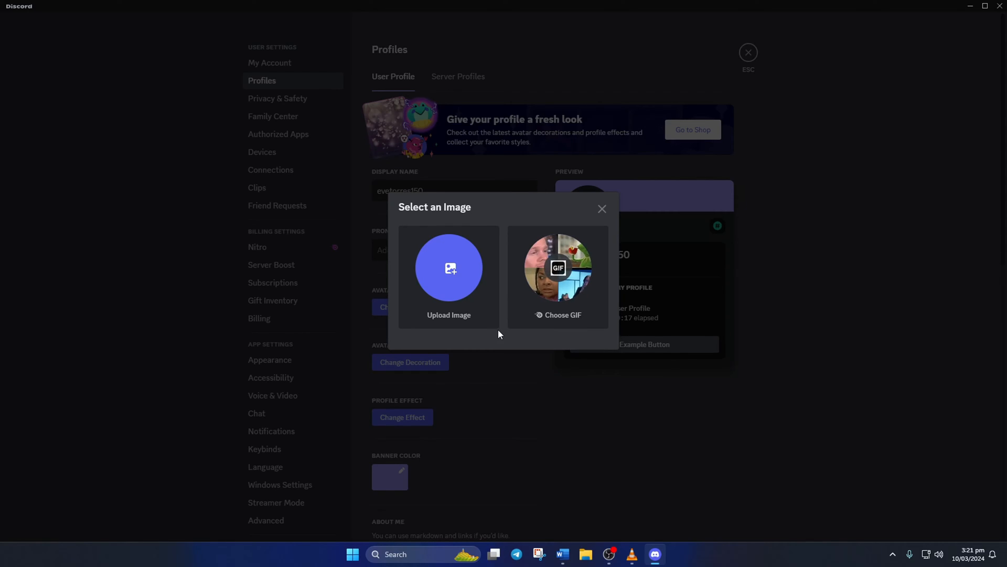
mouse_move(482, 321)
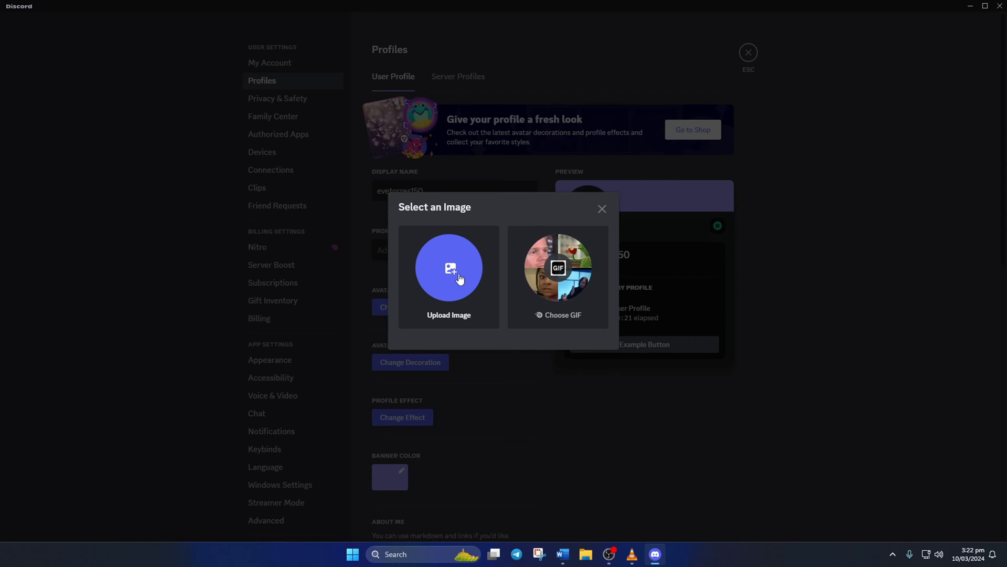
Upload the character artwork, apply the crop as the avatar, and reopen the avatar picker
click(600, 207)
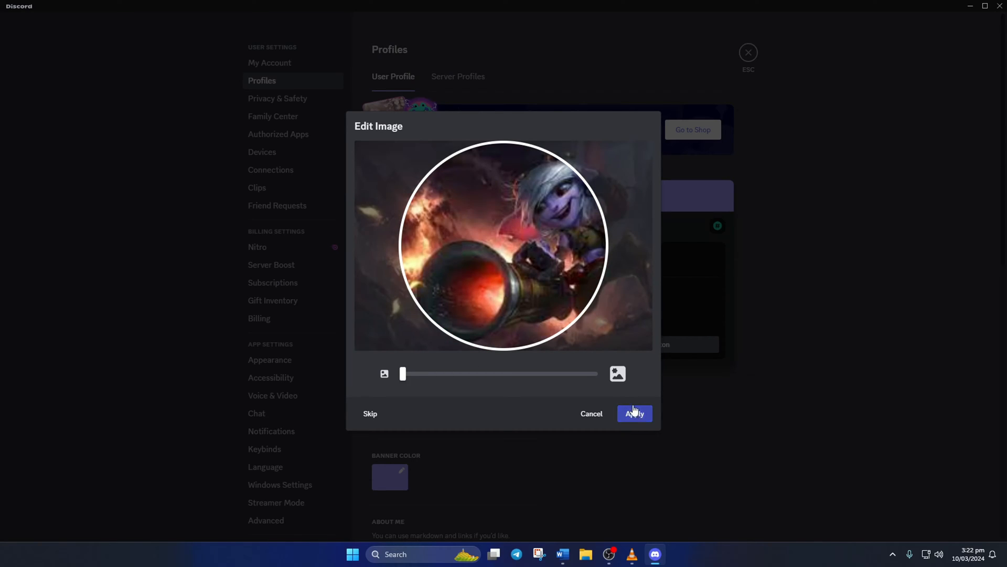
click(634, 413)
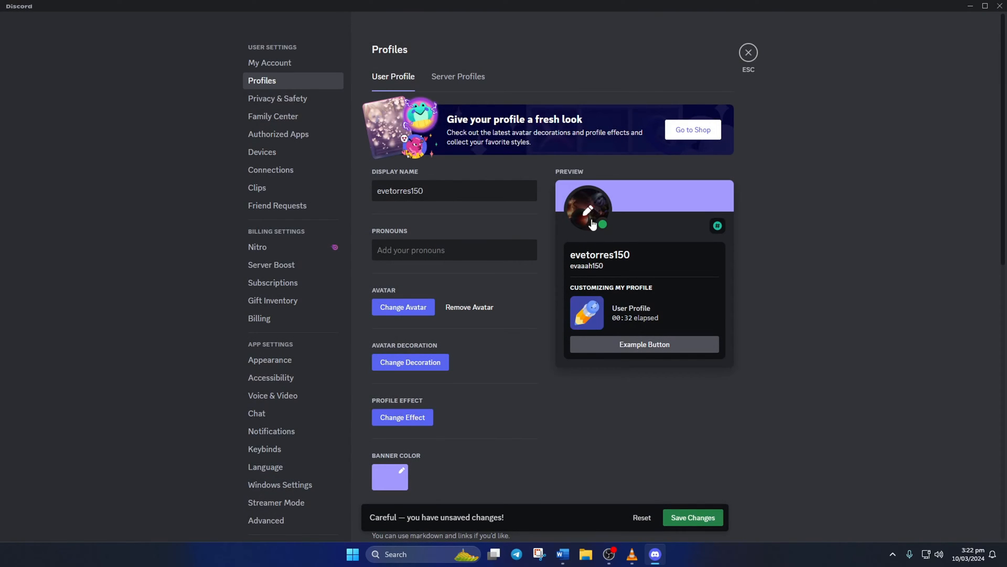
click(403, 306)
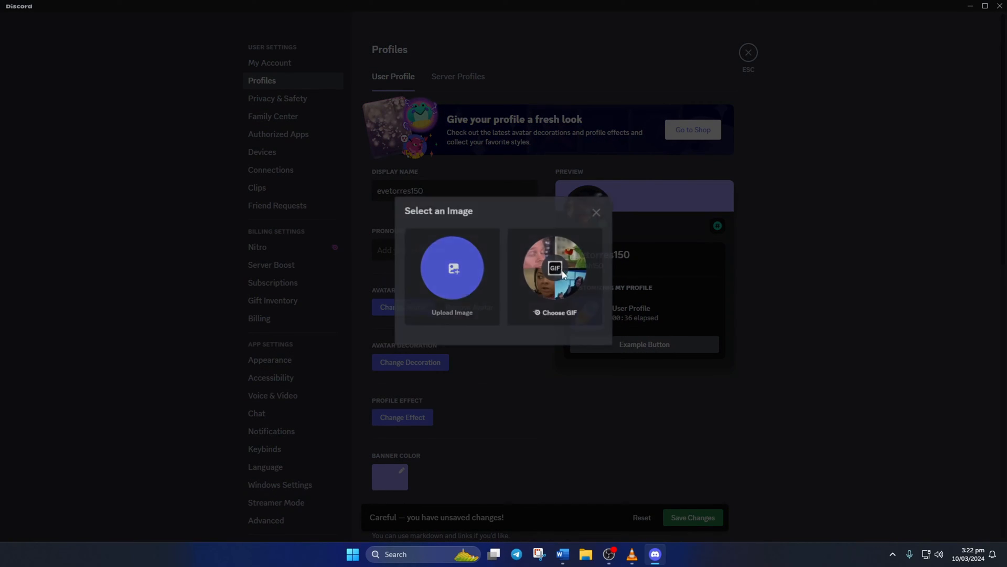
Search Tenor GIFs for 'Filthy frank' and select a result for cropping as the avatar
click(554, 276)
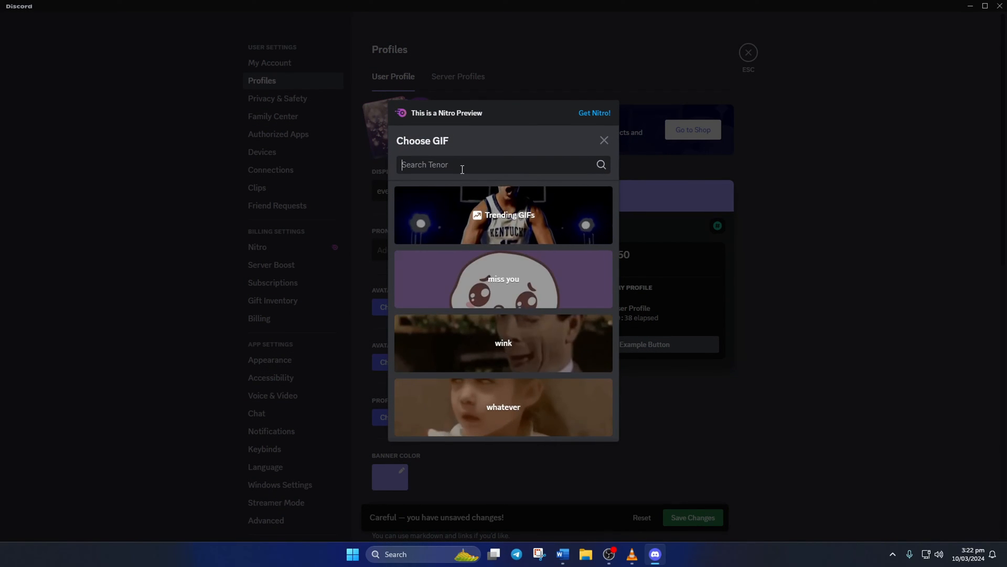
text(Fi)
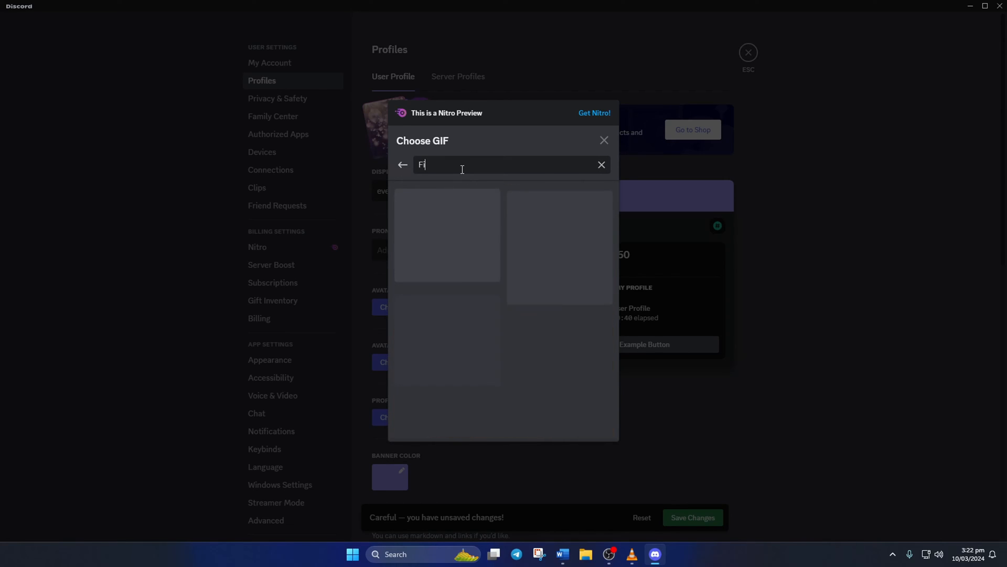
text(lthy)
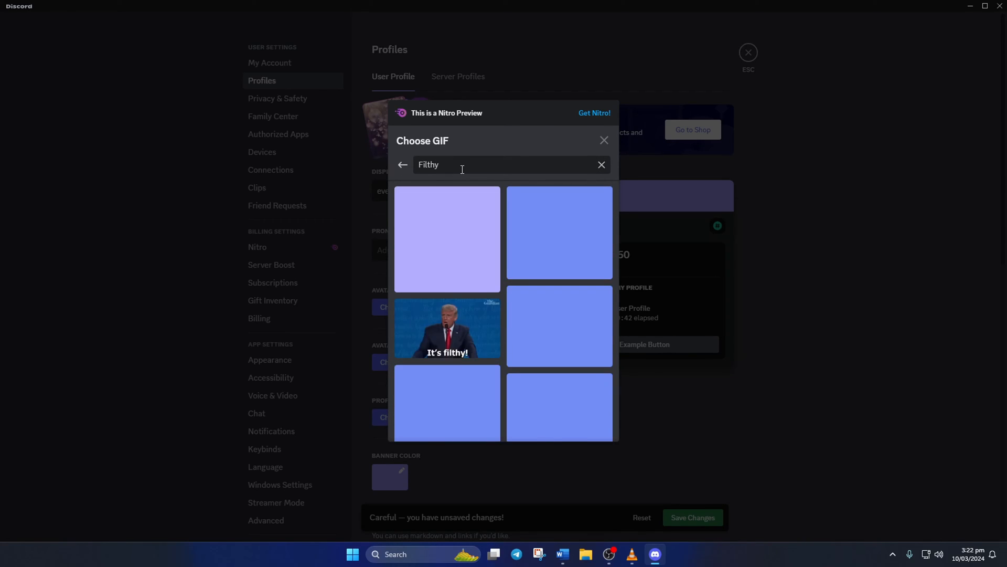
text(frank)
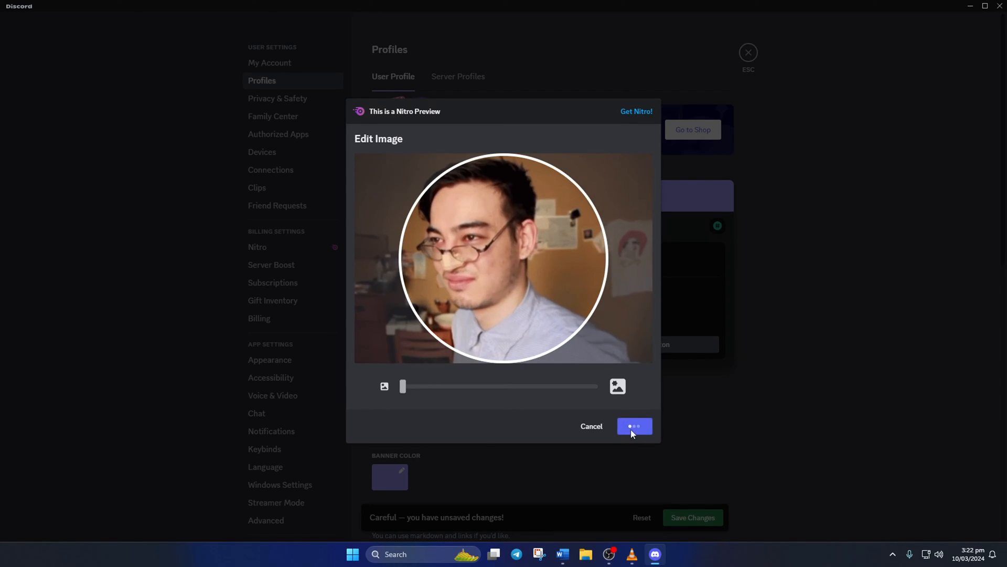
Apply the GIF avatar, then exit the Nitro-only preview so the uploaded image stays, unsaved
click(634, 426)
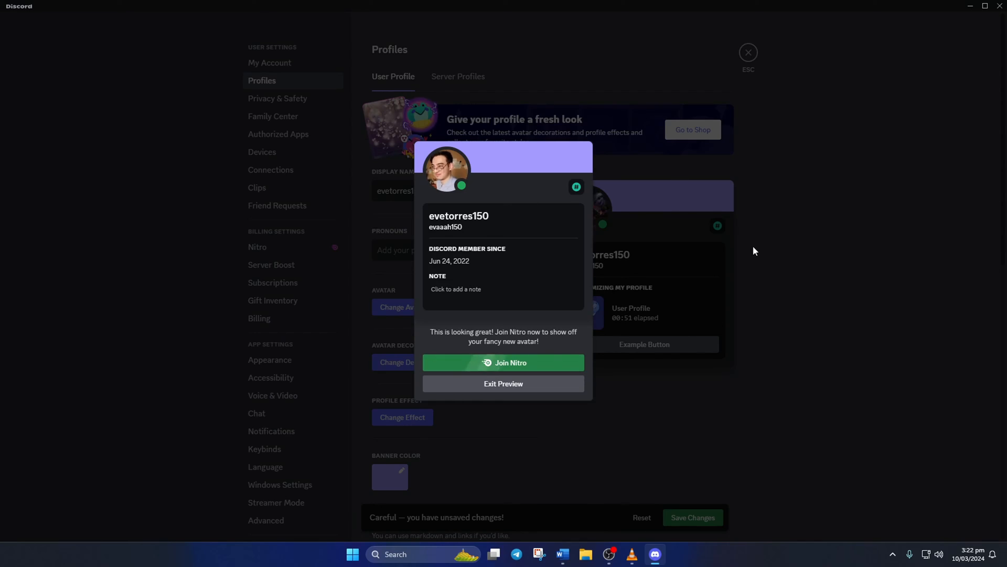
click(502, 384)
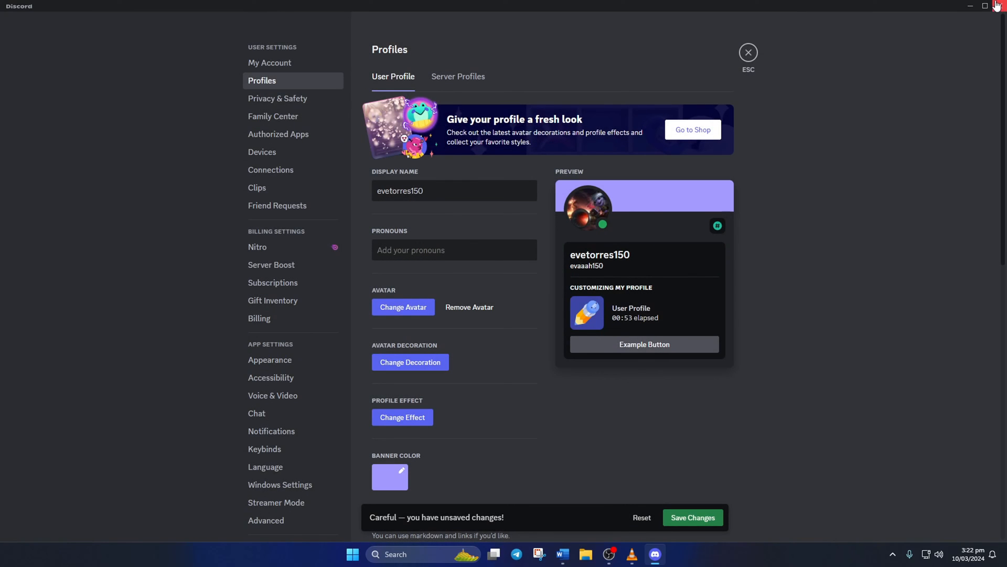